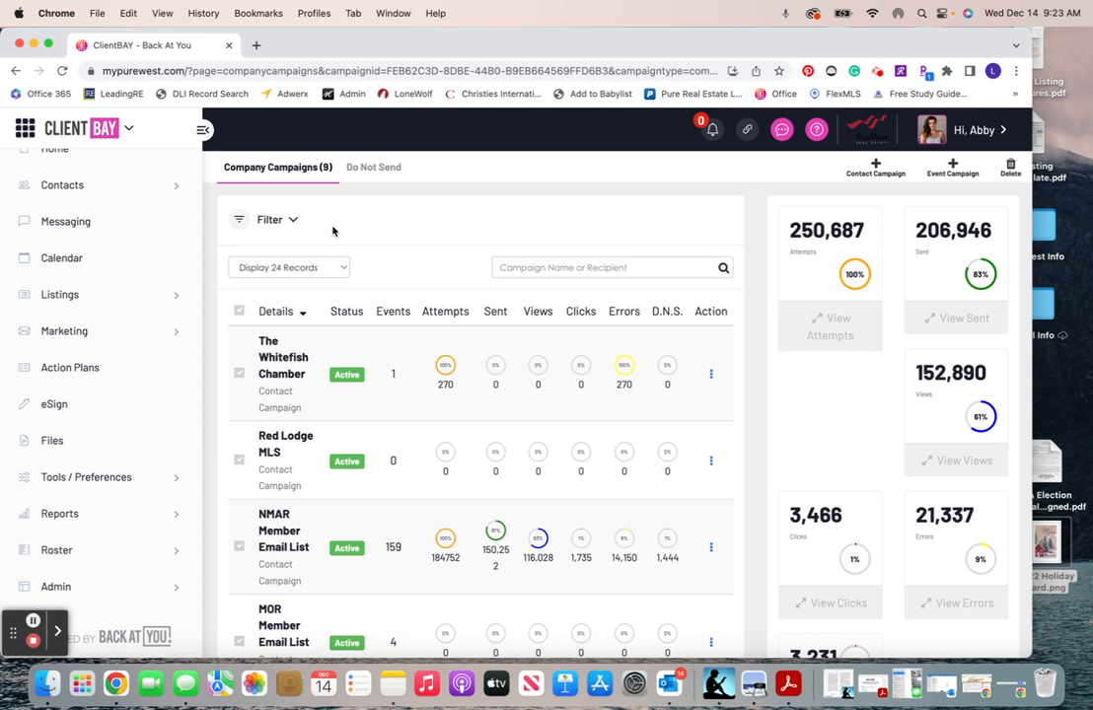
Step: Navigate to Admin > eMarketing > Campaigns to load the Company Campaigns list
scroll("down", 3)
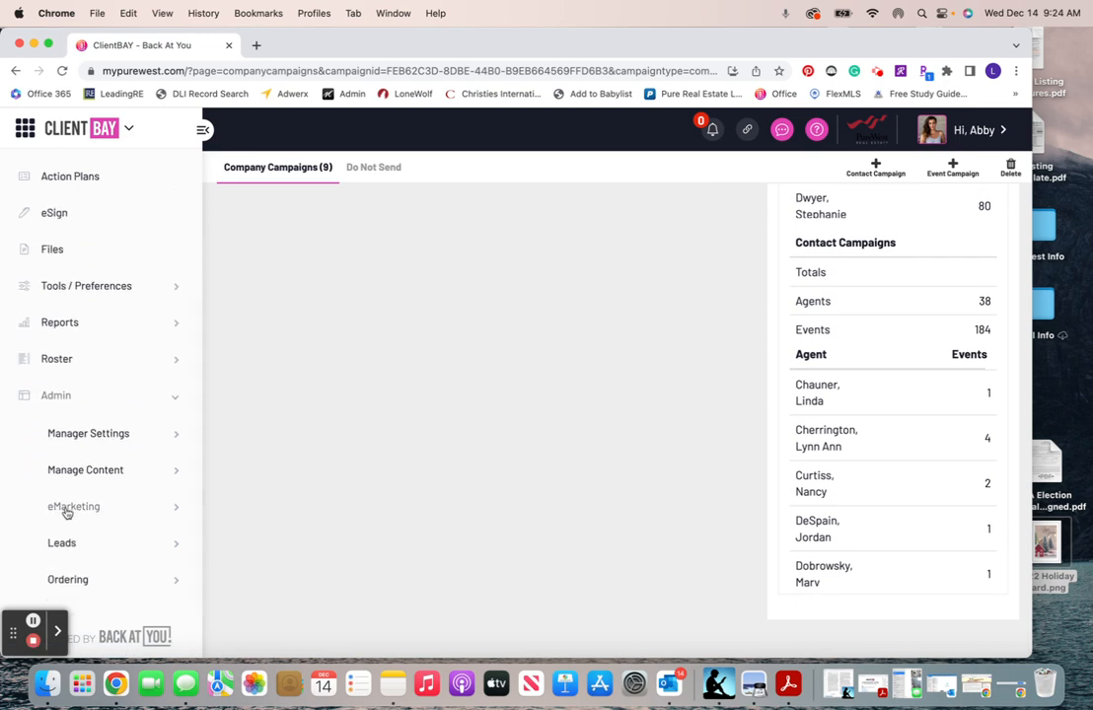
left_click(73, 507)
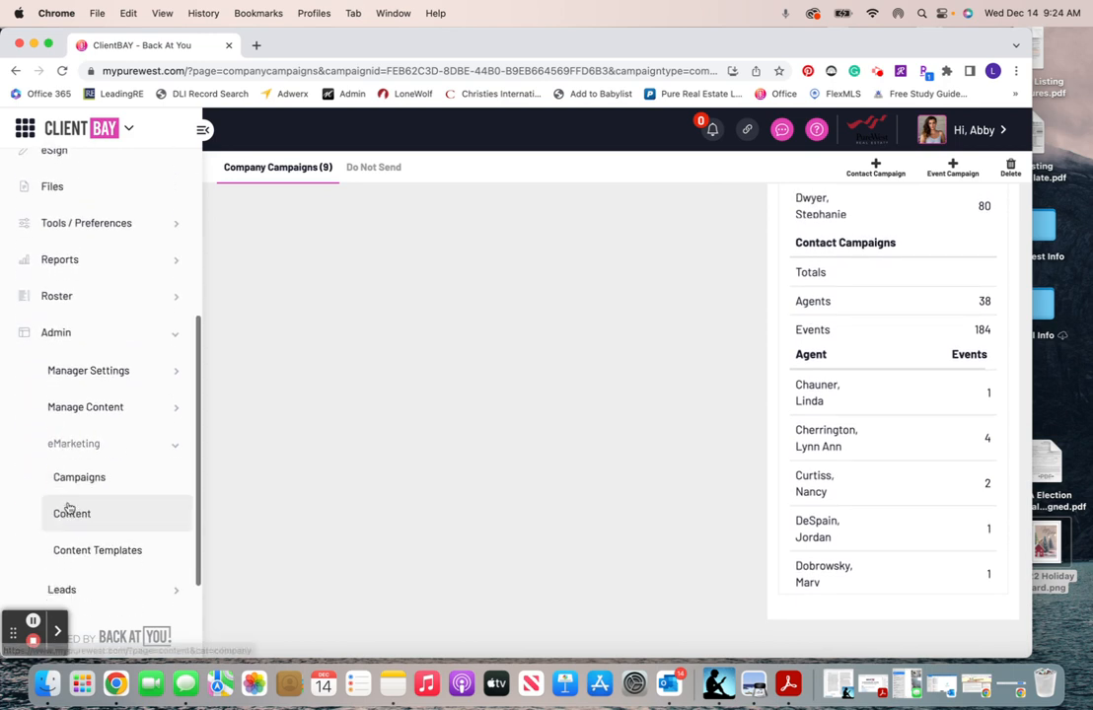
left_click(79, 477)
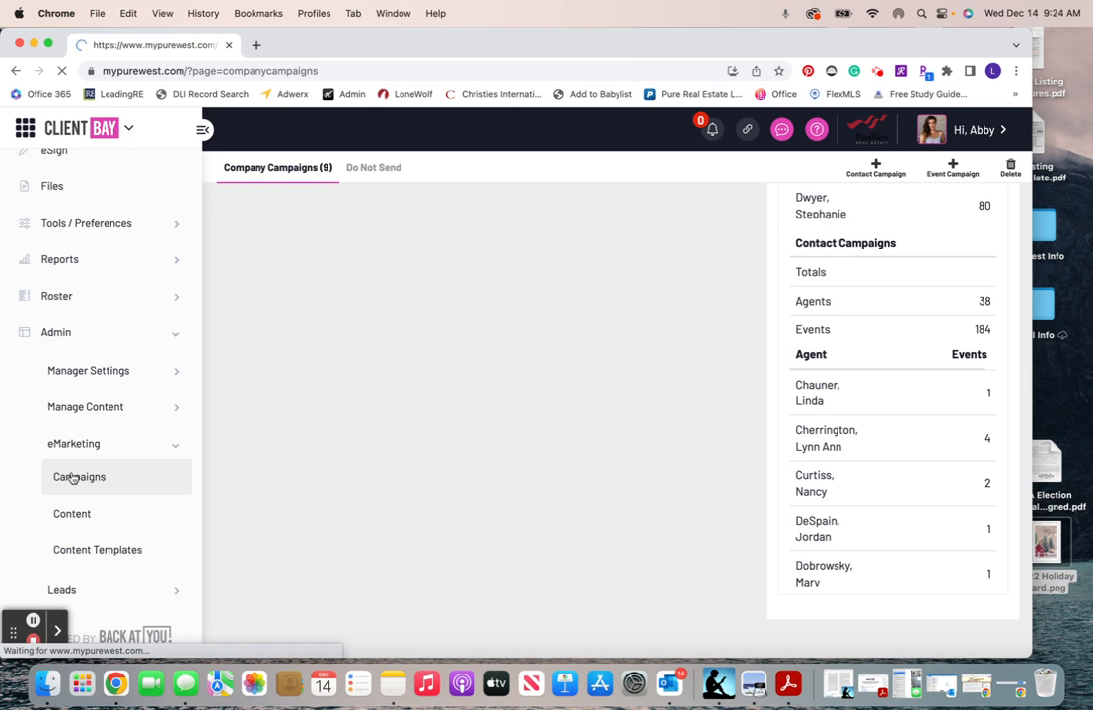
Step: Open the Holiday E-Card campaign from the campaign list
left_click(79, 477)
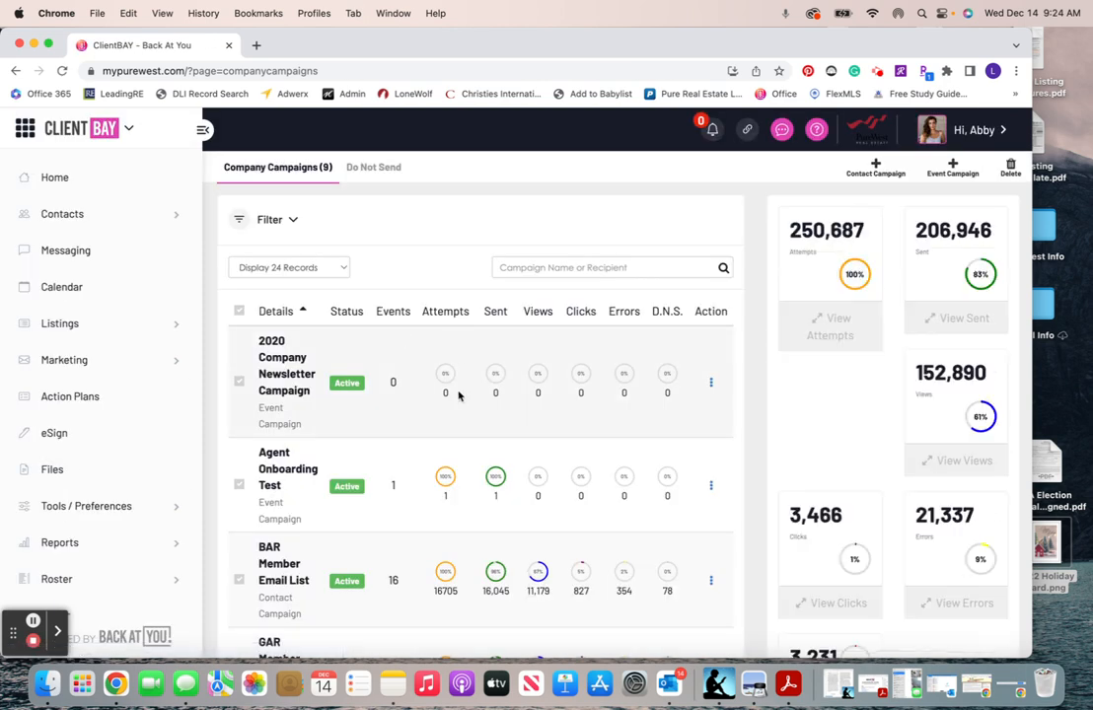
scroll("down", 3)
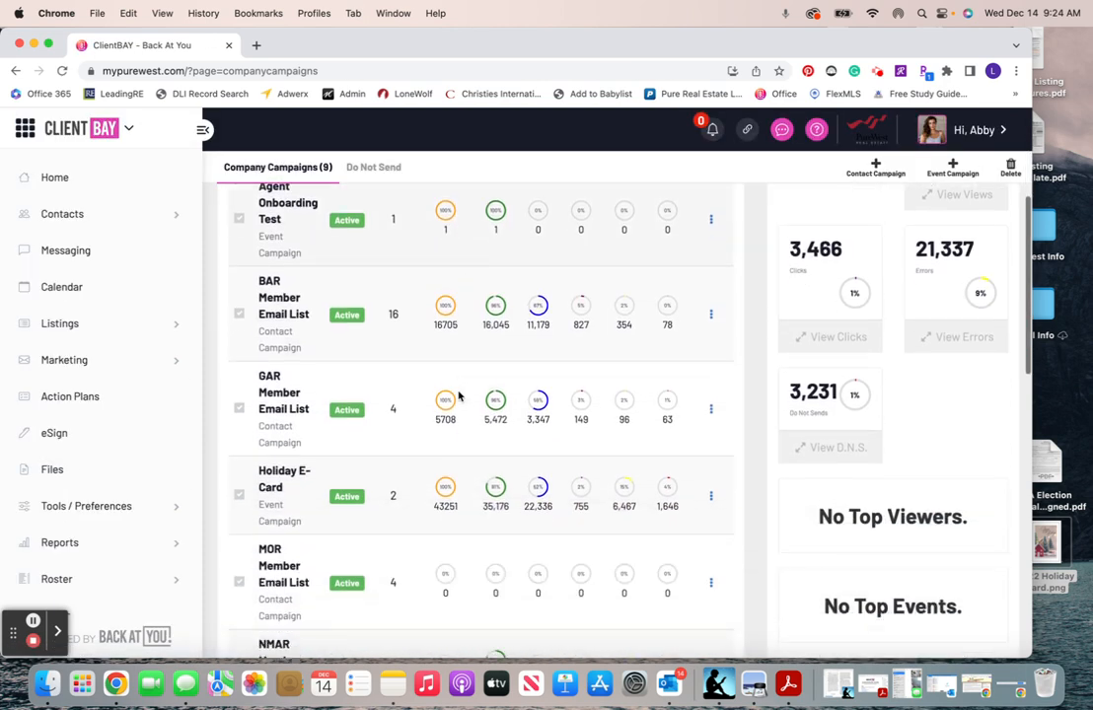
scroll("down", 3)
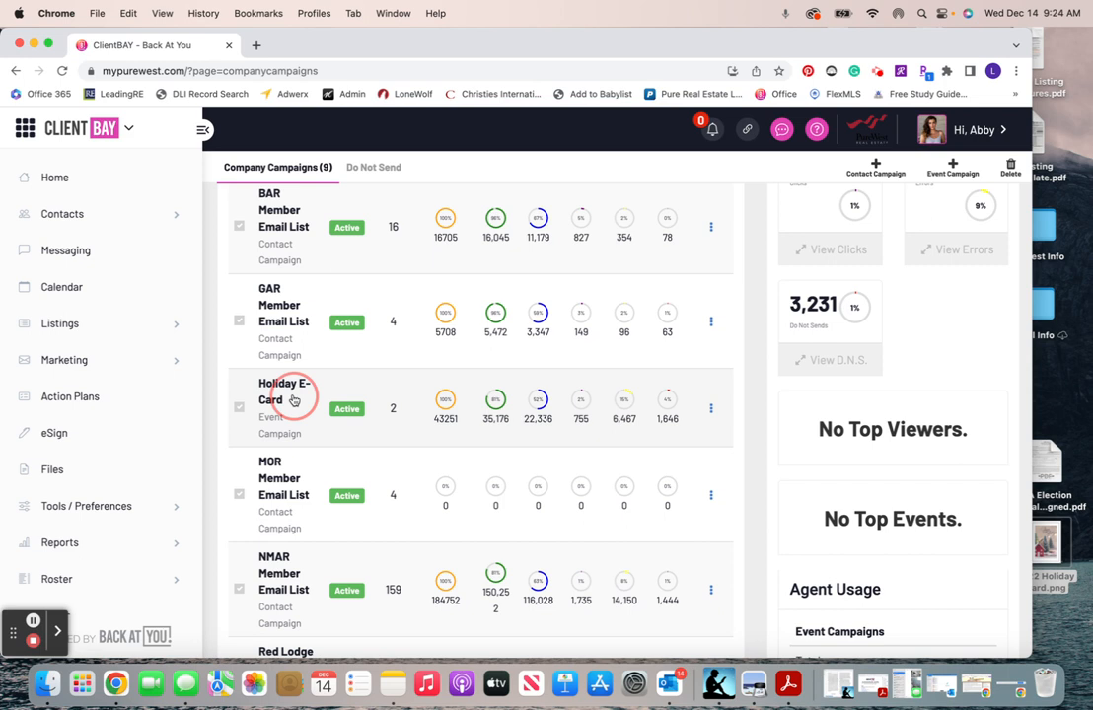
left_click(284, 391)
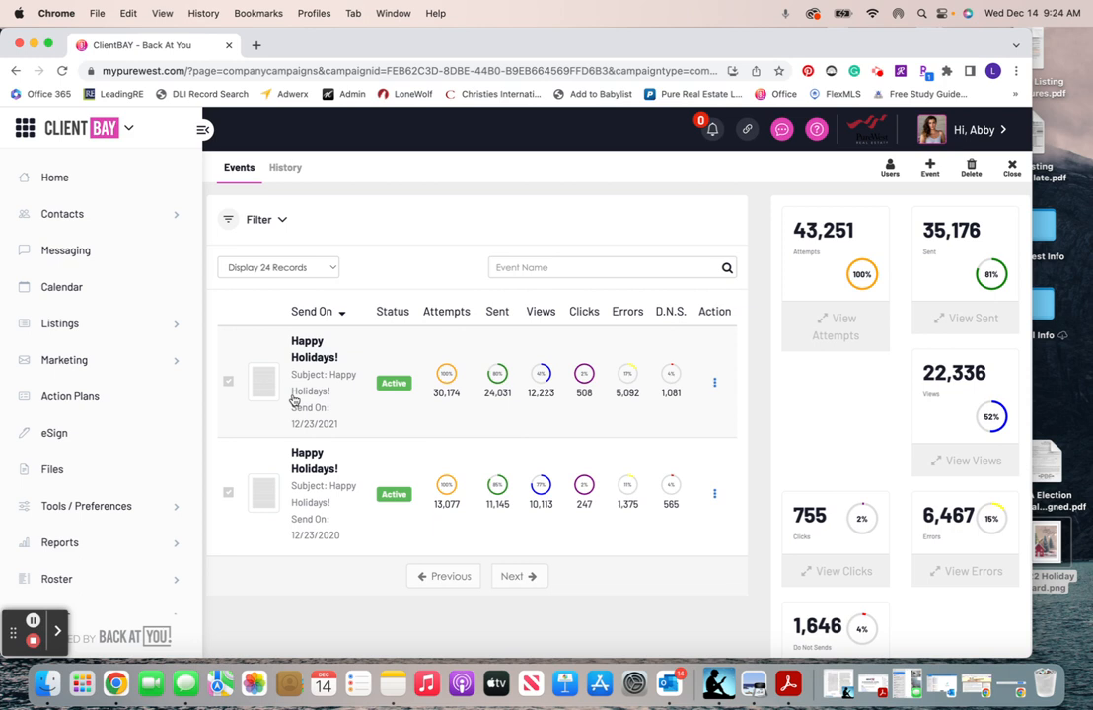
mouse_move(890, 177)
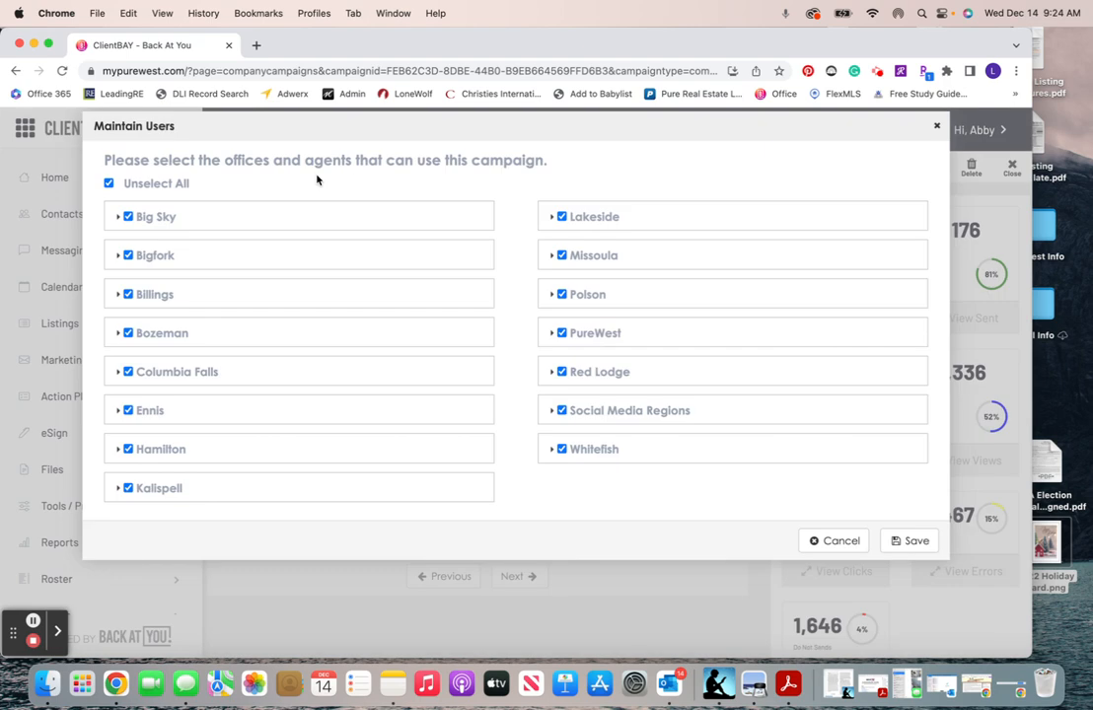
Step: In the campaign Users dialog, toggle Select/Unselect All and remove the Big Sky office
left_click(110, 183)
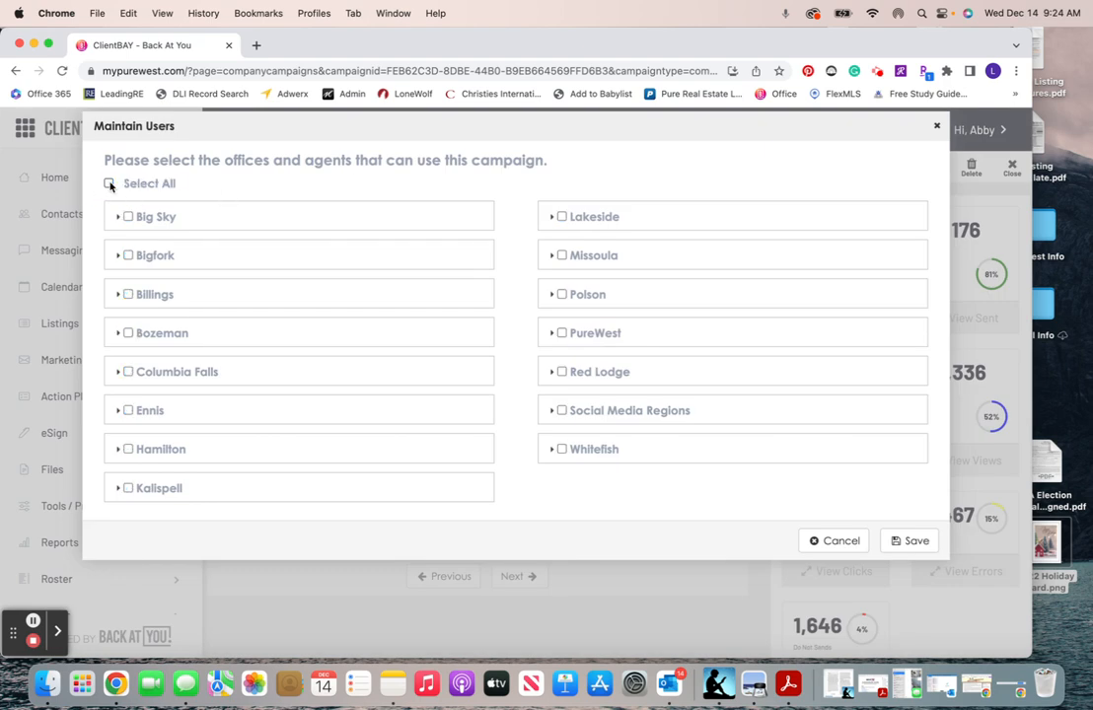
left_click(111, 183)
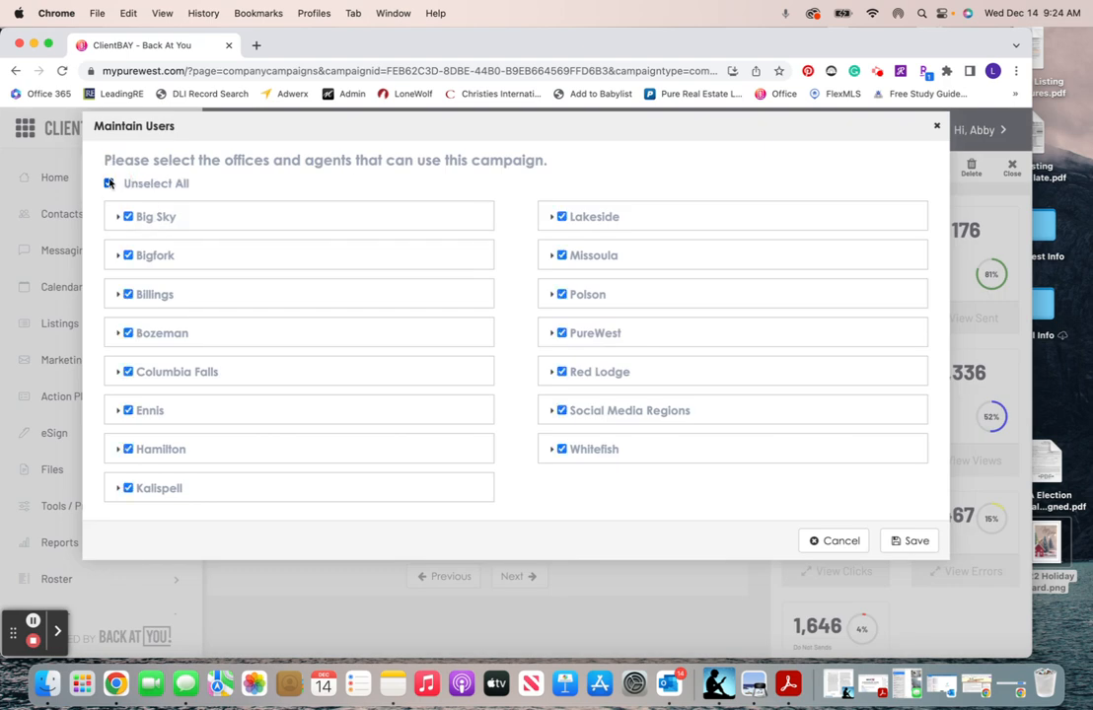
left_click(108, 184)
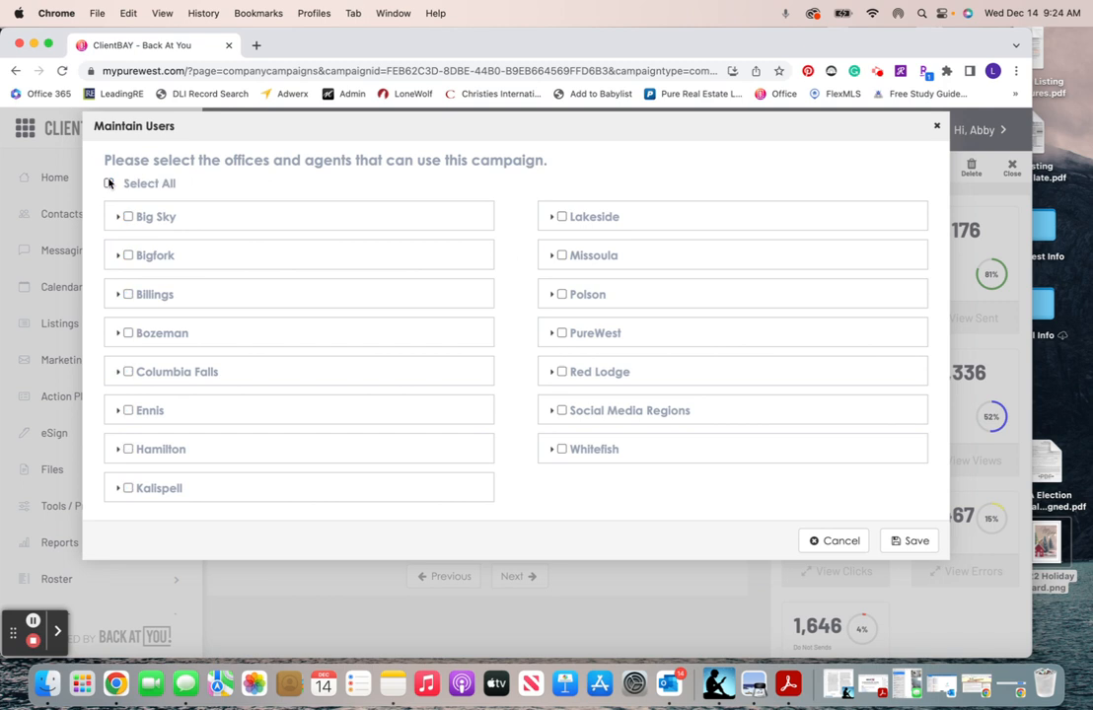
left_click(111, 184)
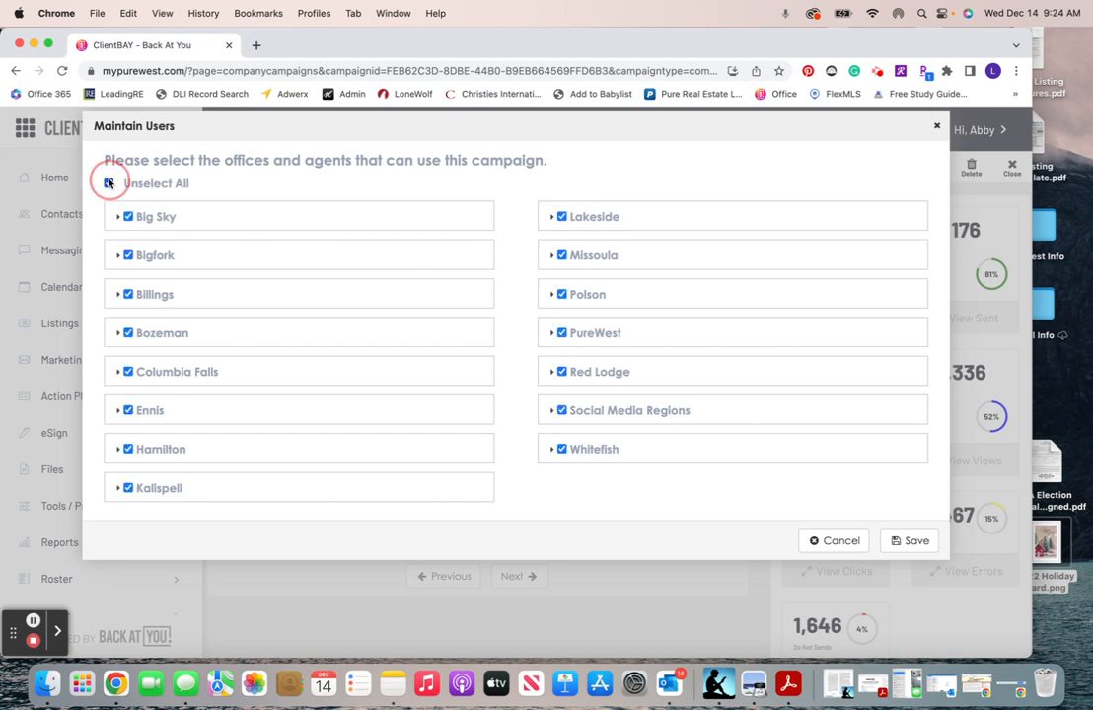
left_click(110, 183)
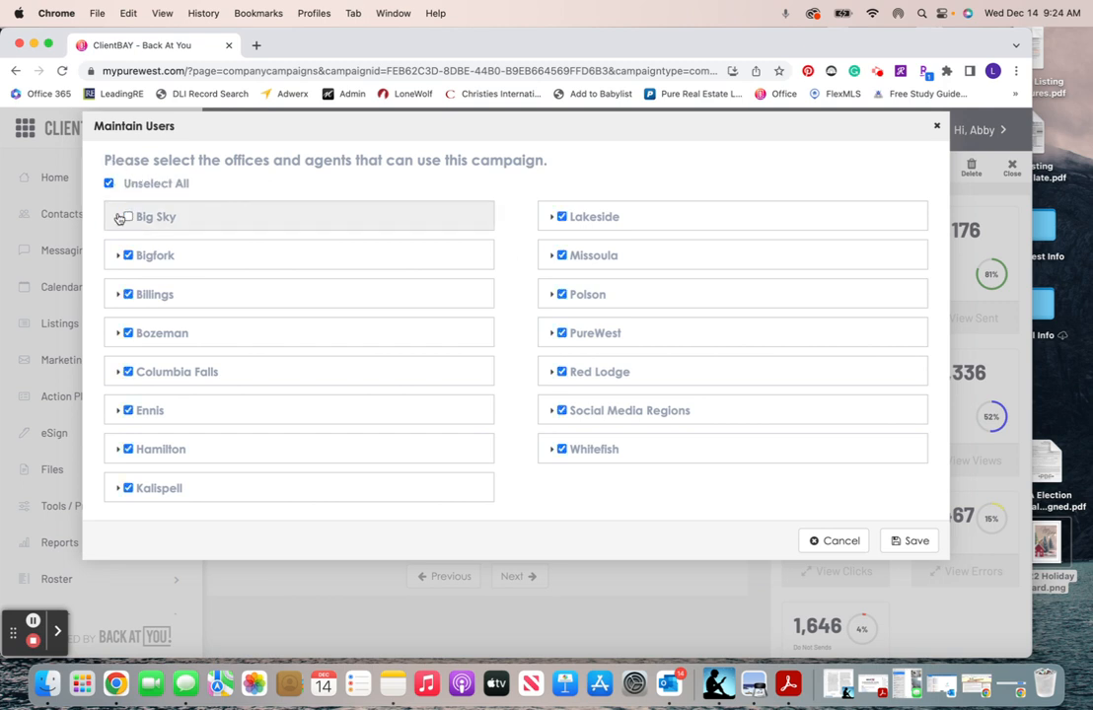
Step: Expand the Bigfork office, deselect its agents, then cancel without saving
left_click(122, 215)
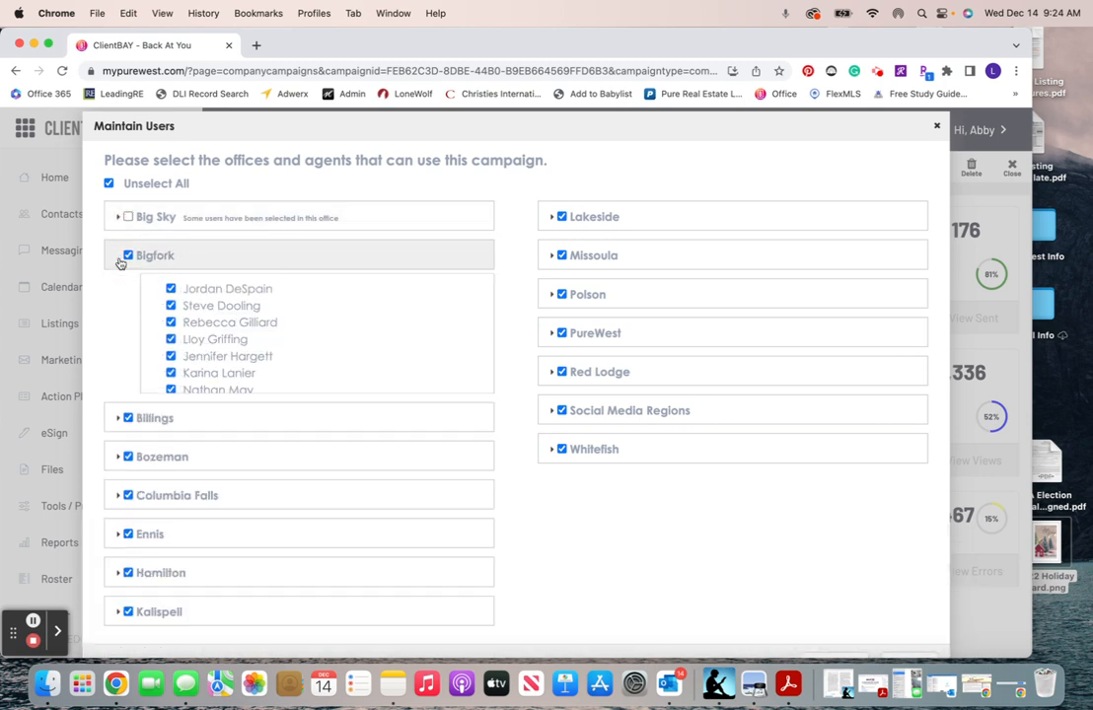
left_click(126, 255)
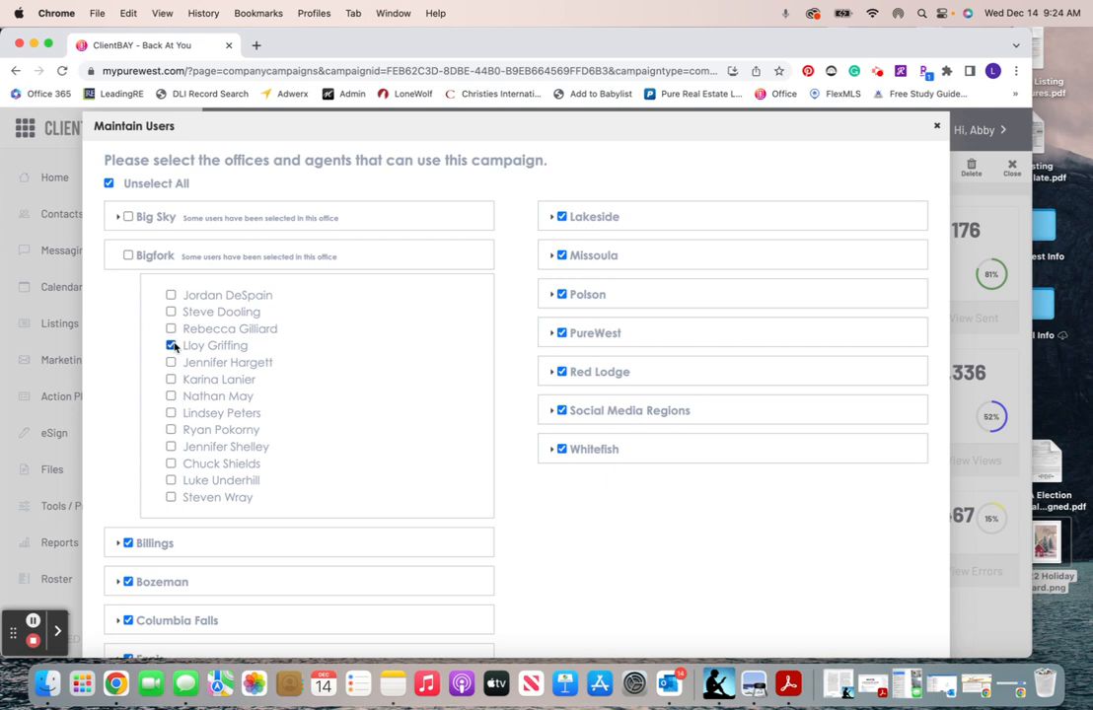
scroll("down", 3)
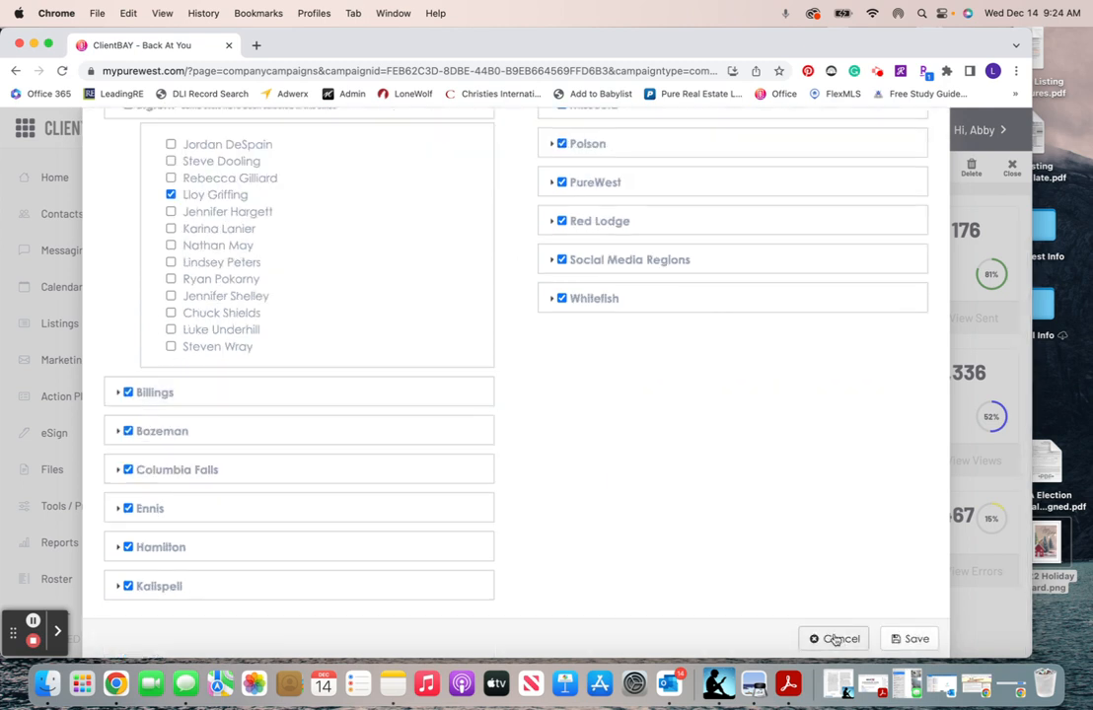
left_click(843, 640)
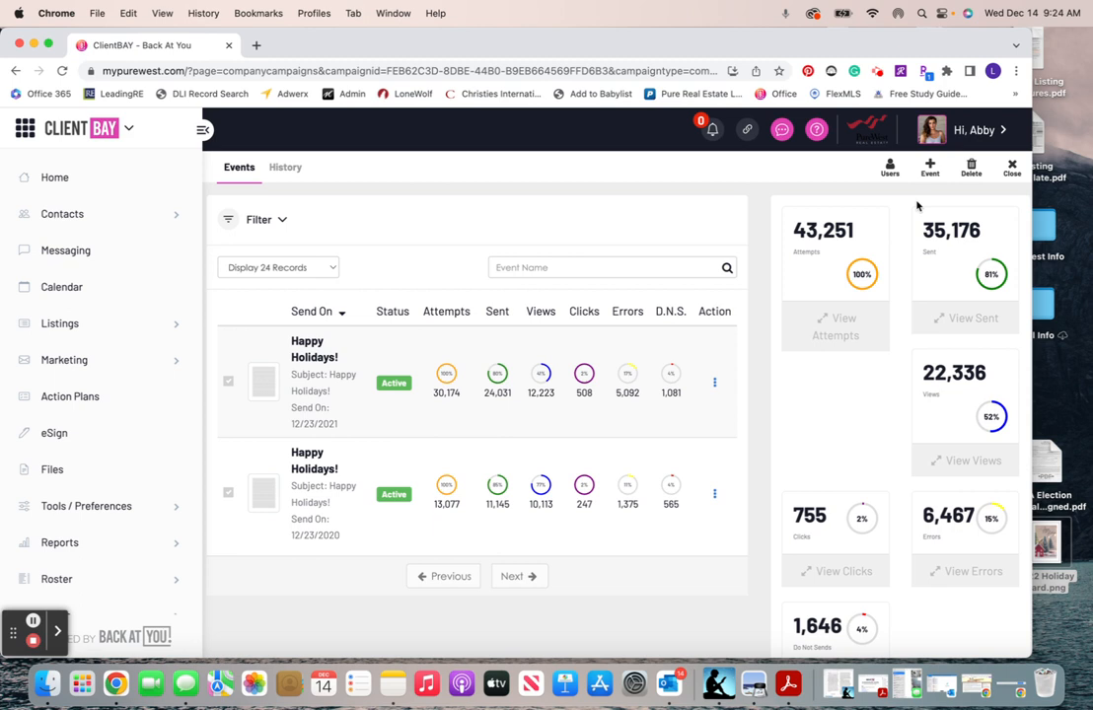
mouse_move(904, 227)
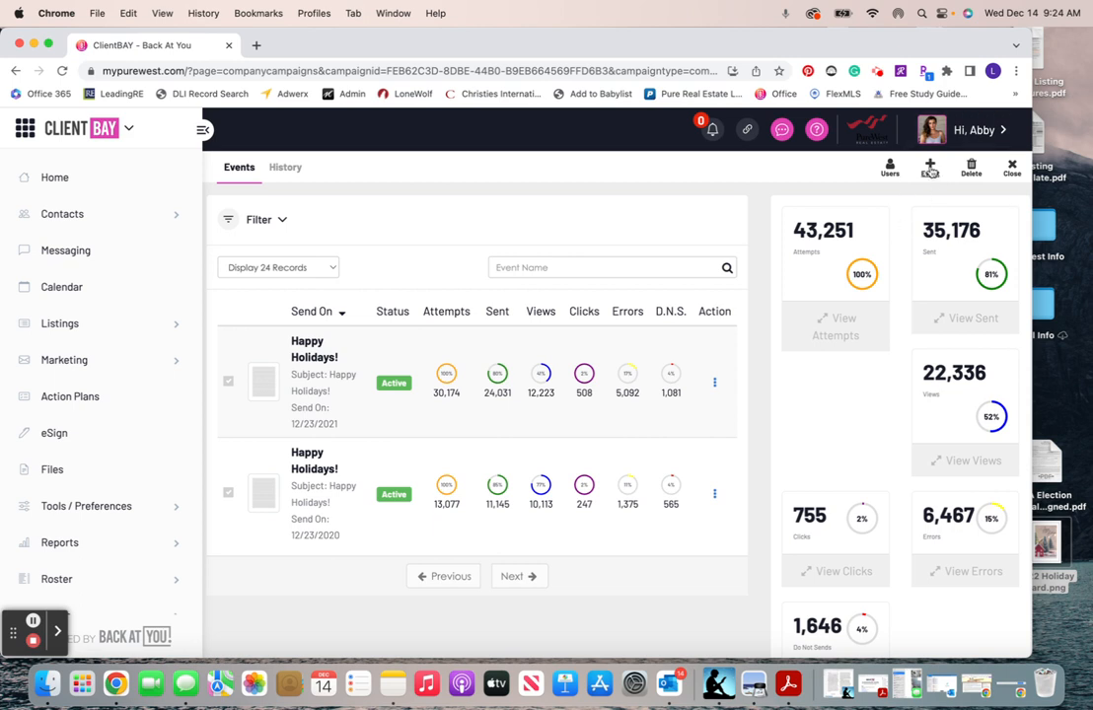
Step: Add a new event using Company Templates content and select the 2022 Holiday Graphic template
left_click(927, 168)
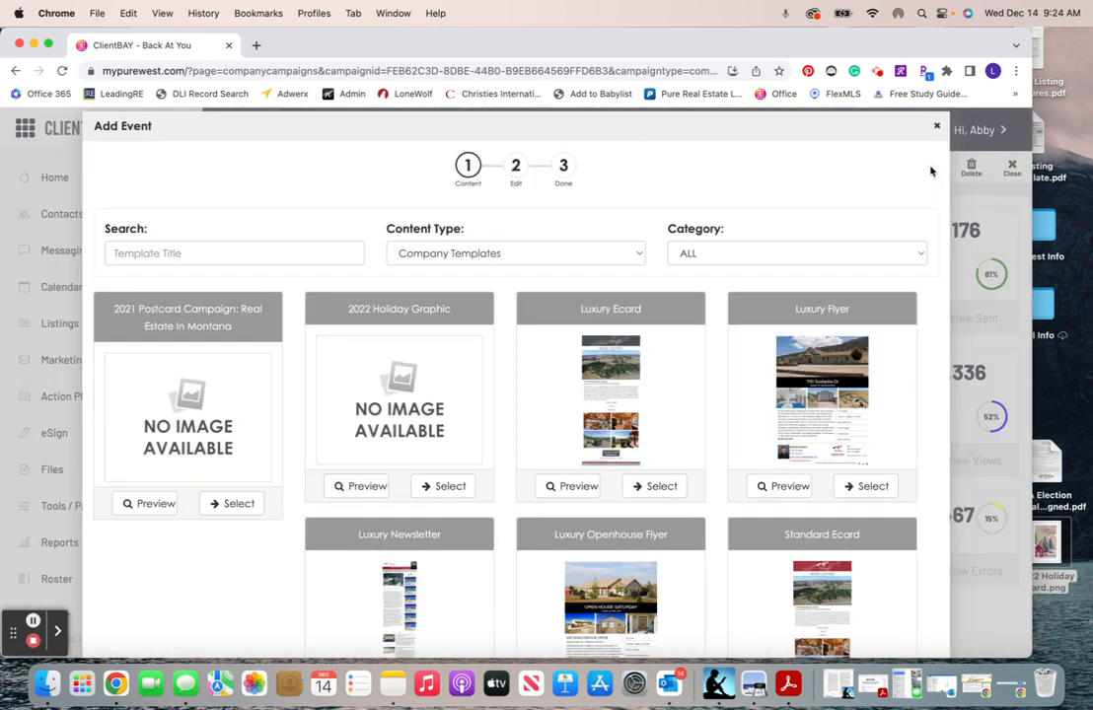
left_click(515, 253)
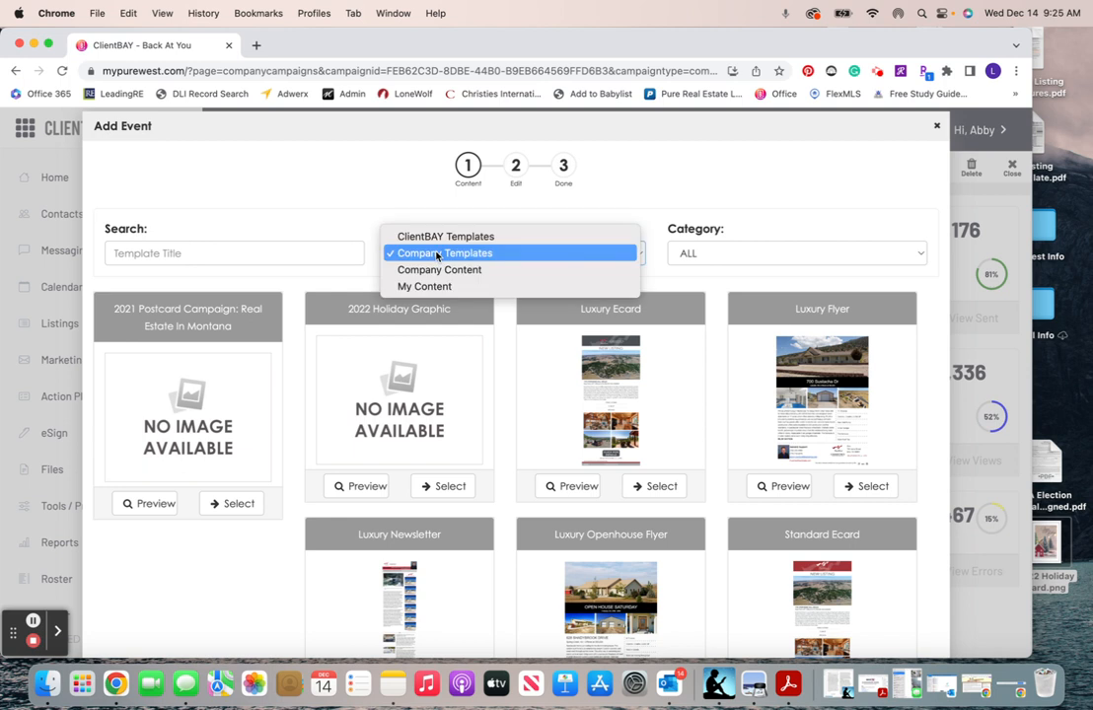
left_click(450, 252)
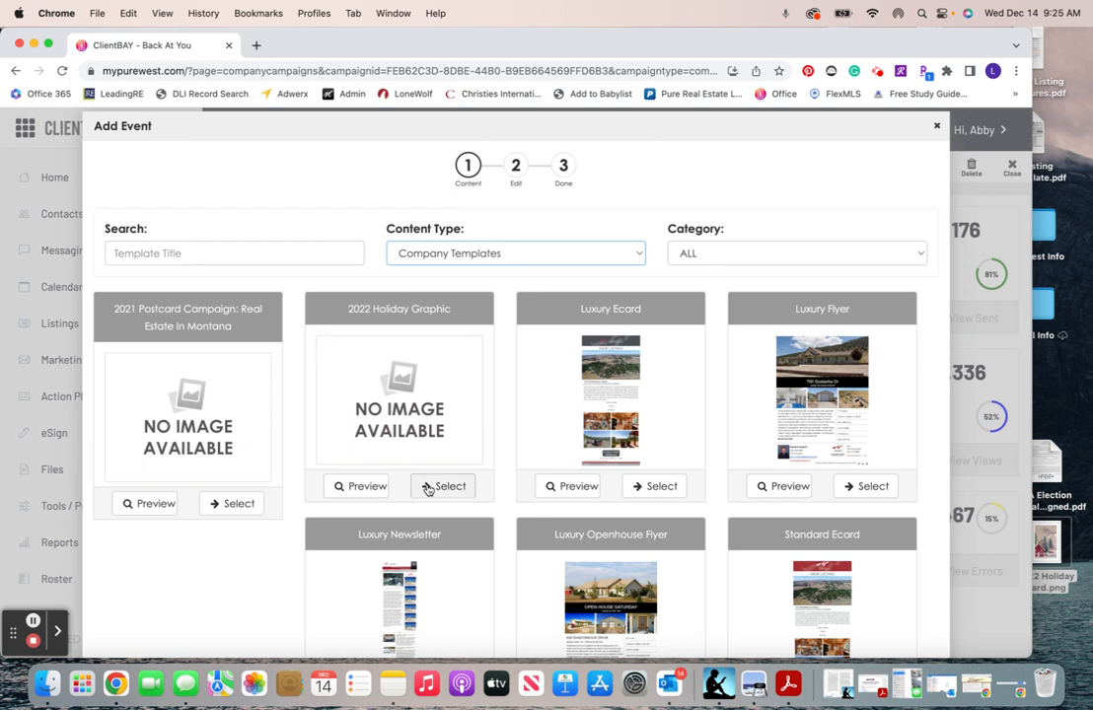
left_click(442, 486)
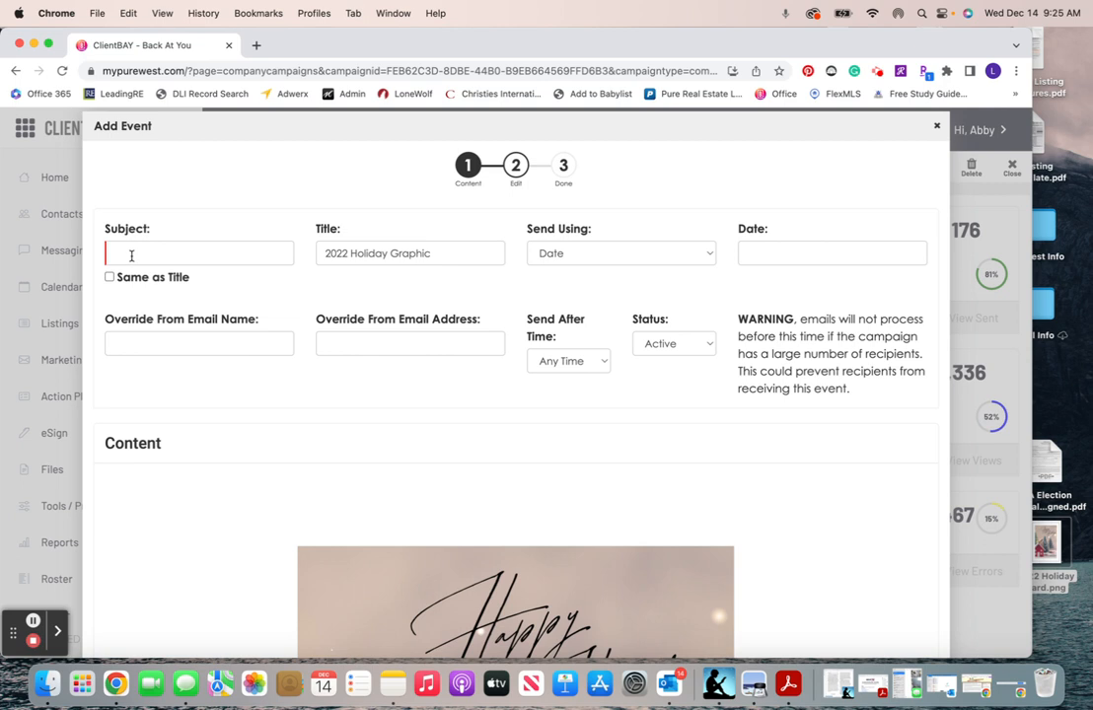
Step: Enter the event subject 'Wishing you a Happy Holiday!'
left_click(197, 253)
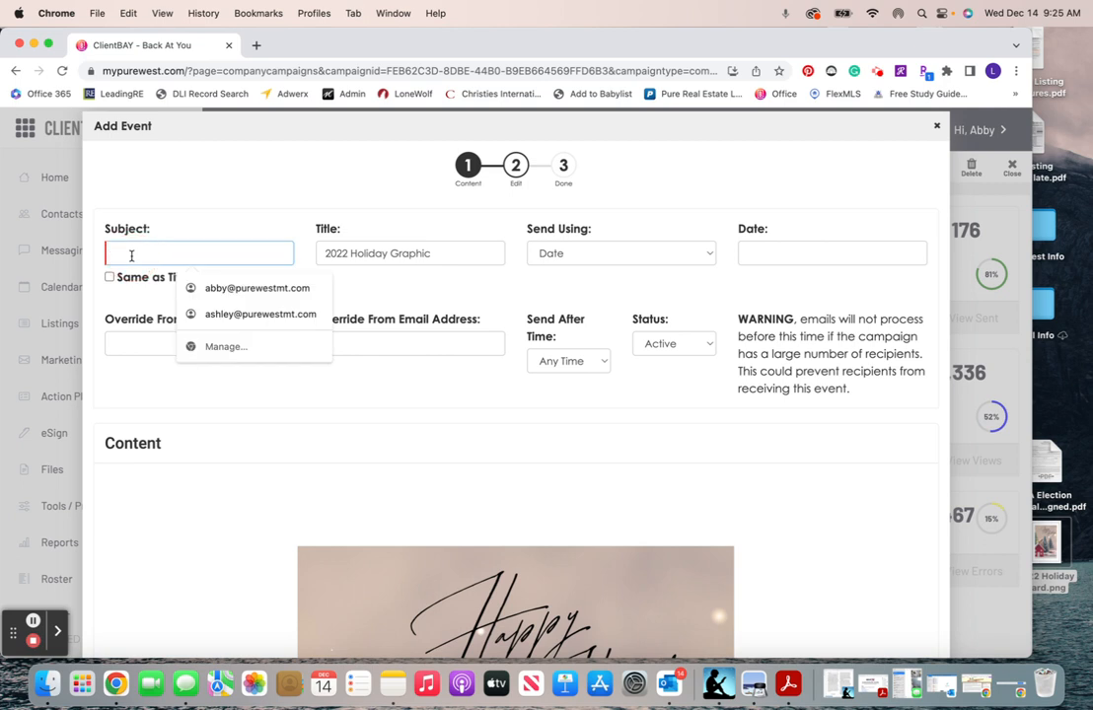
type("app")
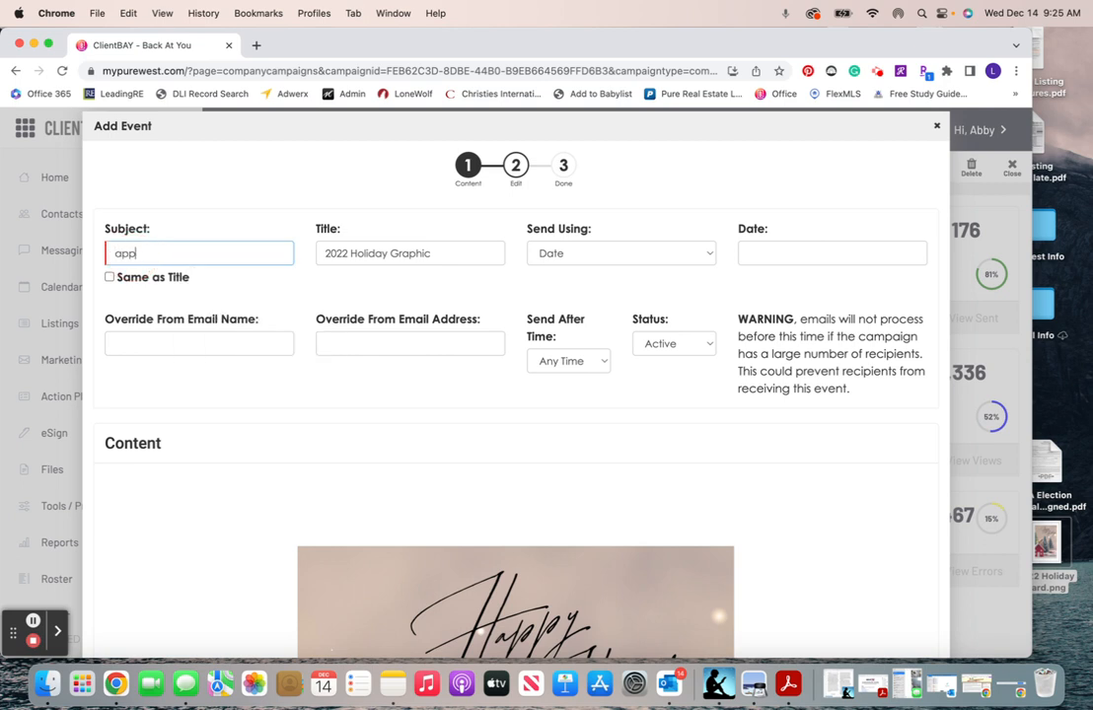
type("Wishing you a")
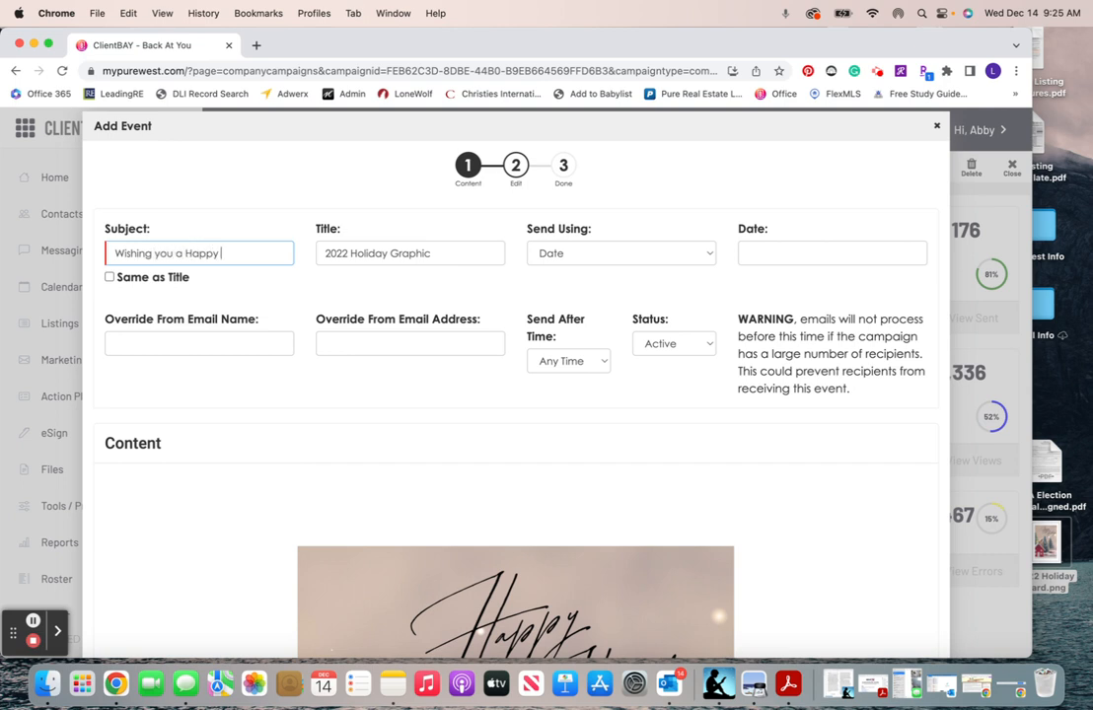
type("Holiday!")
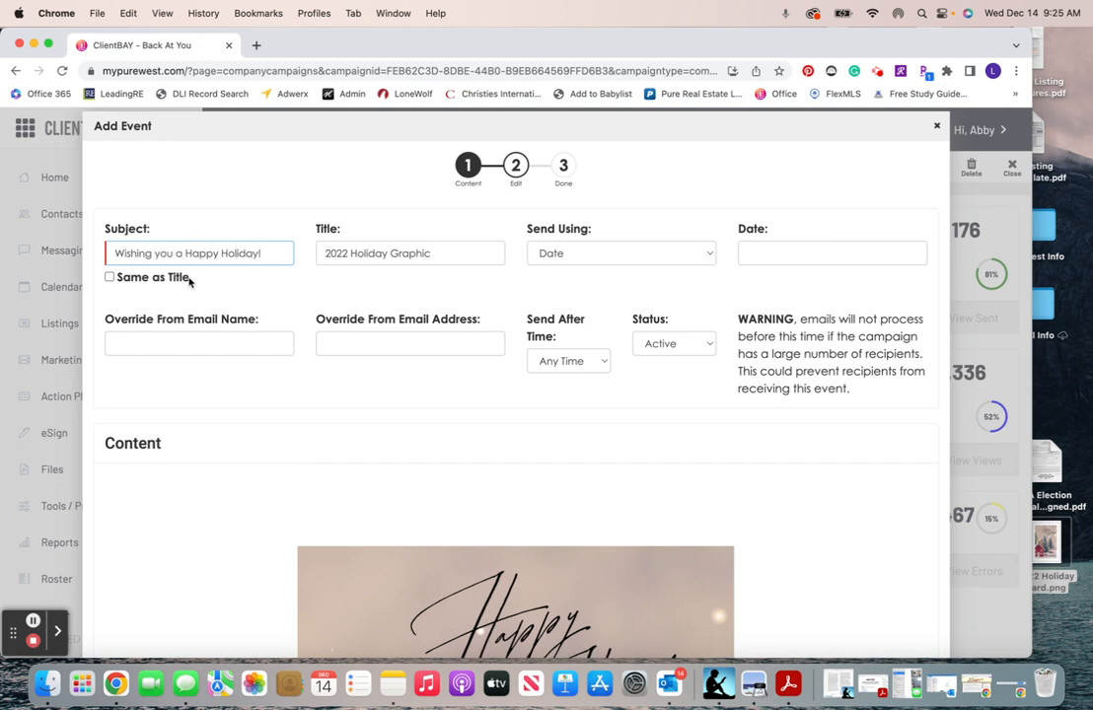
Step: Set the send date to 12/23/2022 and close the Add Event window
left_click(833, 252)
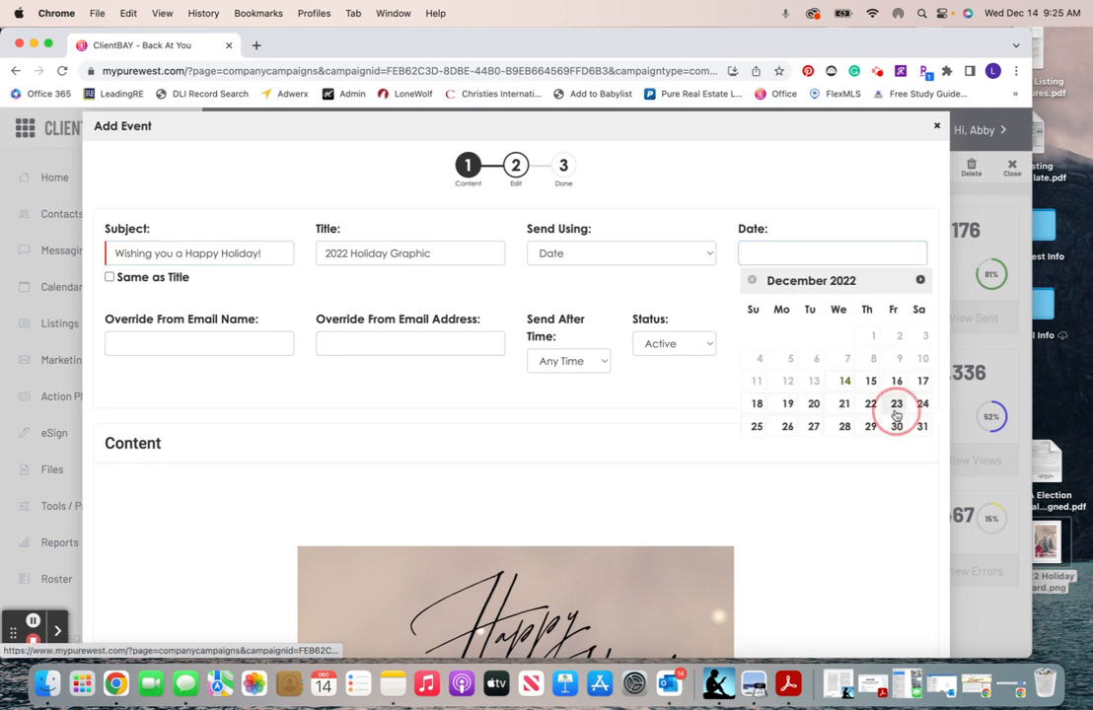
left_click(568, 361)
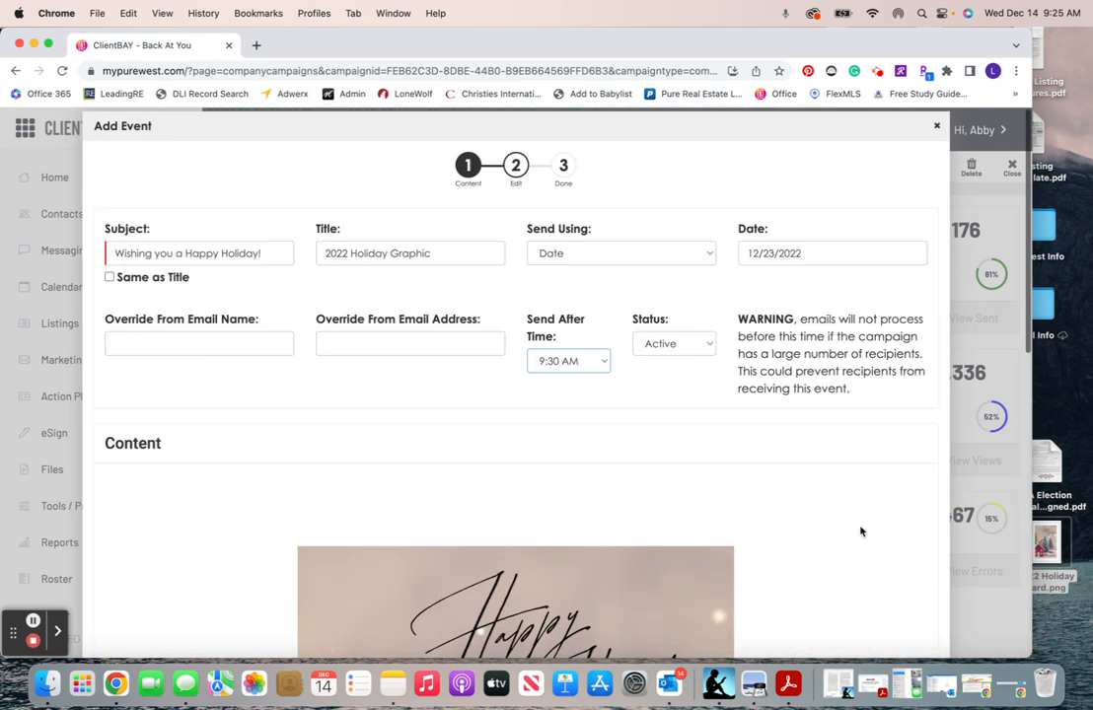
left_click(932, 126)
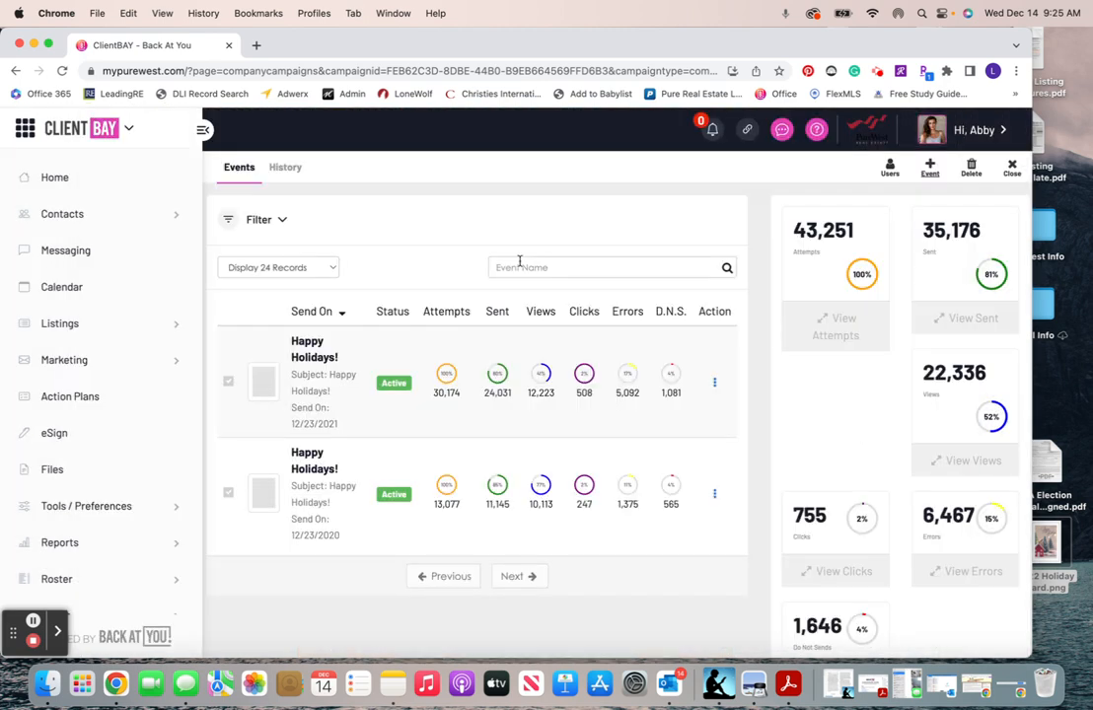
mouse_move(37, 632)
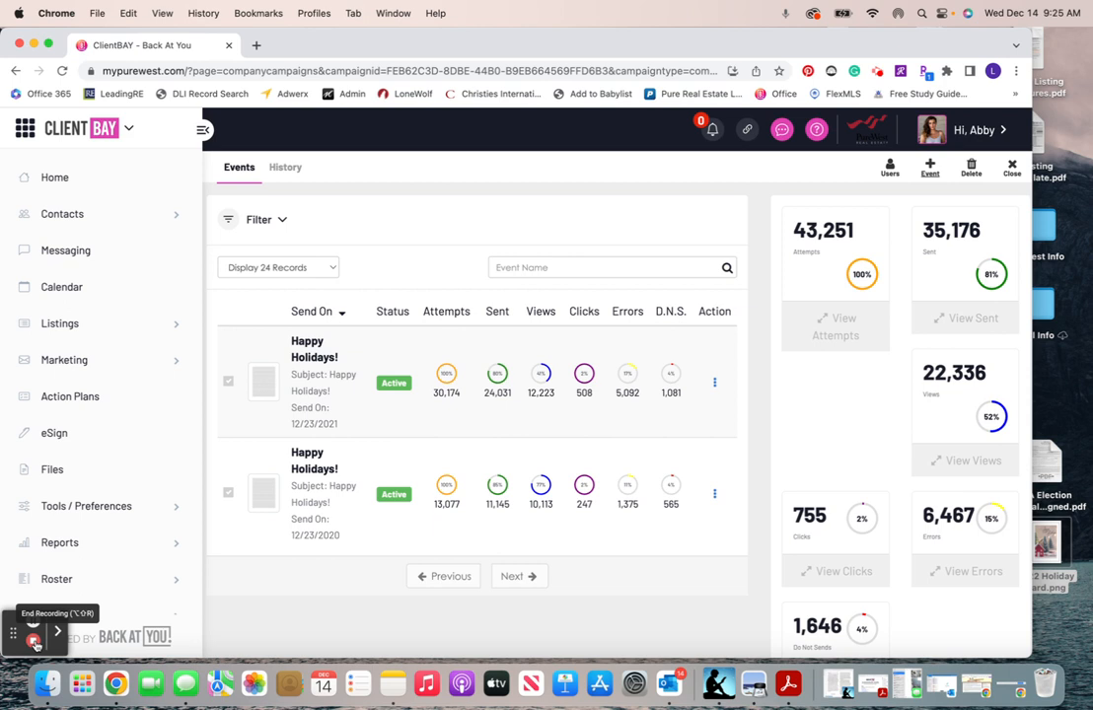